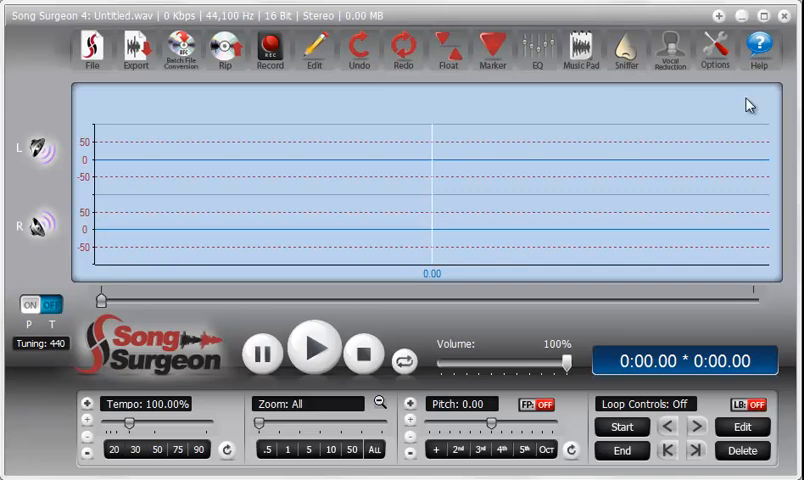
Step: Start opening an audio file and enter the Multi-track Song folder of La Bamba stems
{"action": "left_click", "coordinate": [92, 50]}
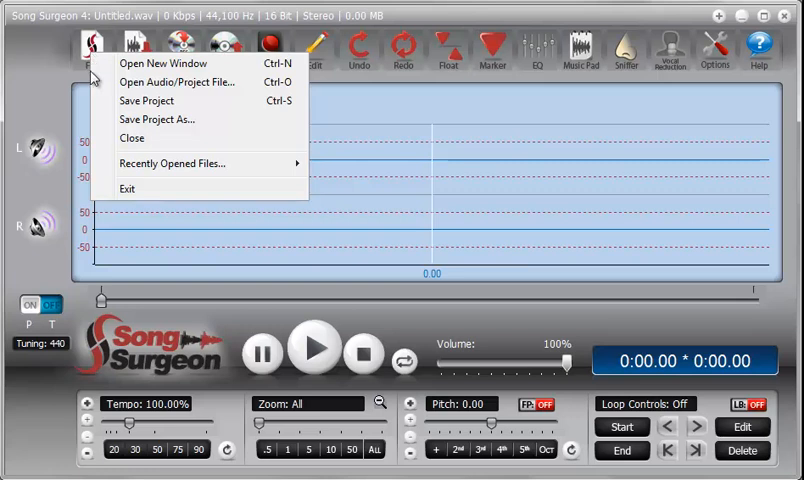
{"action": "left_click", "coordinate": [178, 82]}
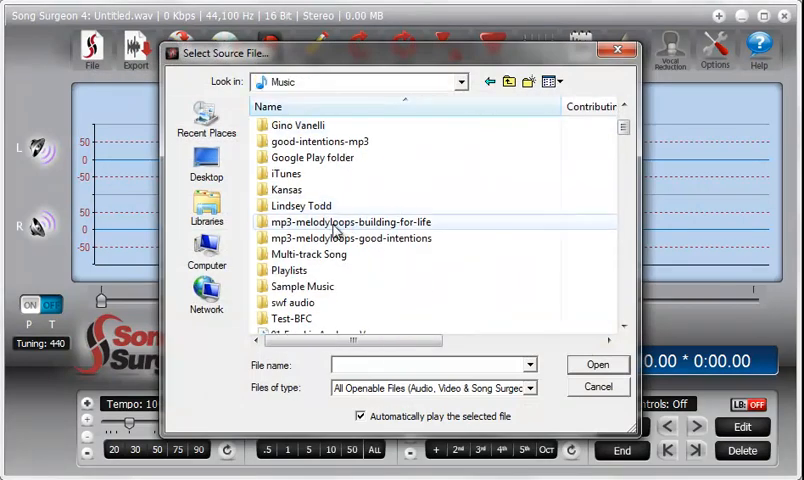
{"action": "double_click", "coordinate": [308, 254]}
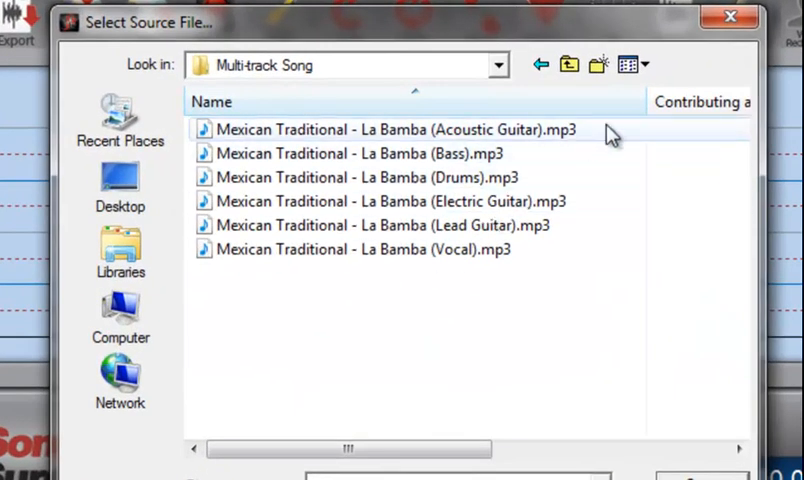
{"action": "left_click", "coordinate": [356, 152]}
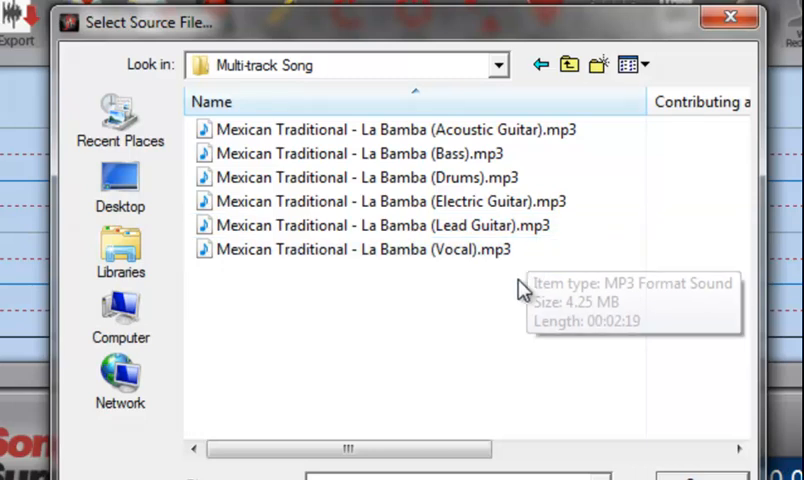
{"action": "mouse_move", "coordinate": [518, 296]}
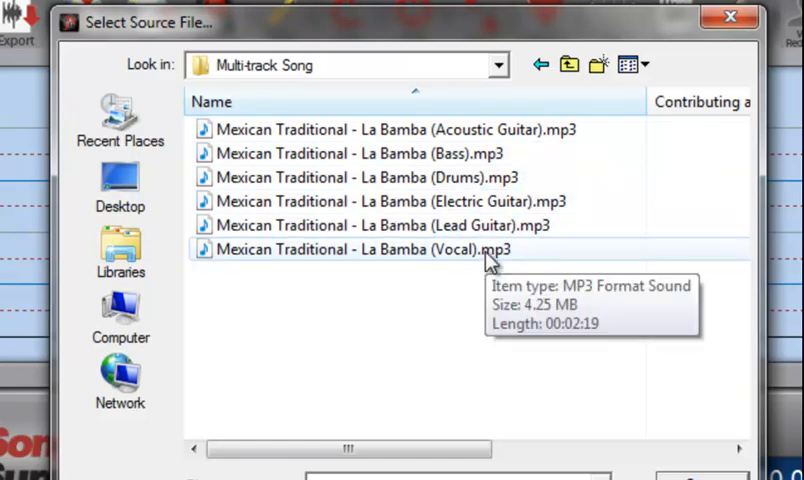
{"action": "mouse_move", "coordinate": [540, 390]}
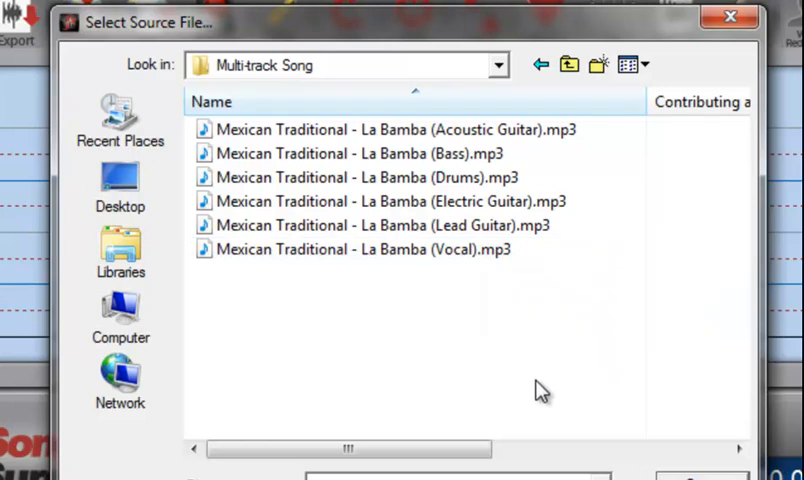
{"action": "left_click", "coordinate": [384, 224]}
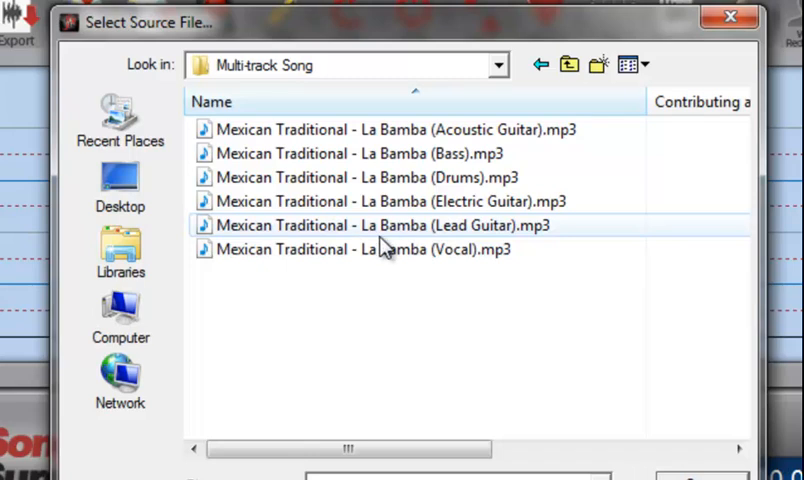
{"action": "mouse_move", "coordinate": [412, 244]}
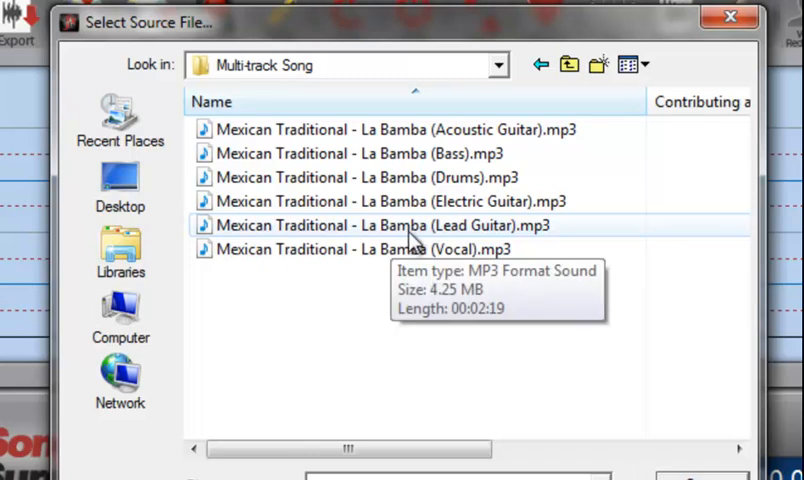
{"action": "mouse_move", "coordinate": [430, 250]}
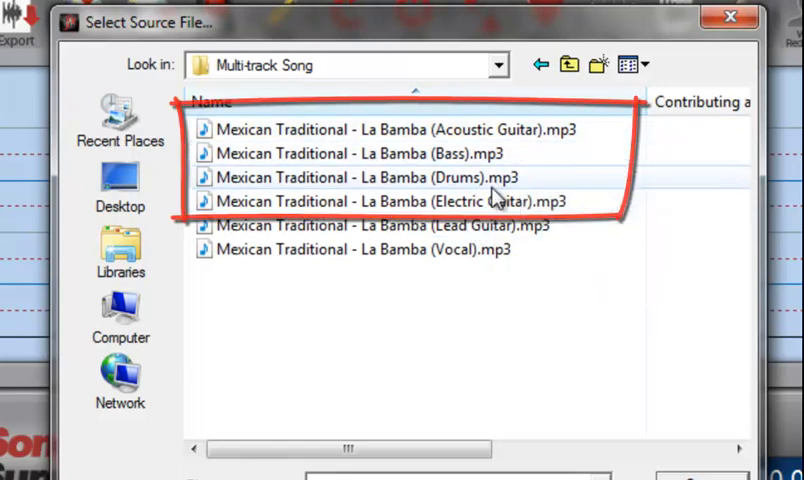
{"action": "mouse_move", "coordinate": [500, 172]}
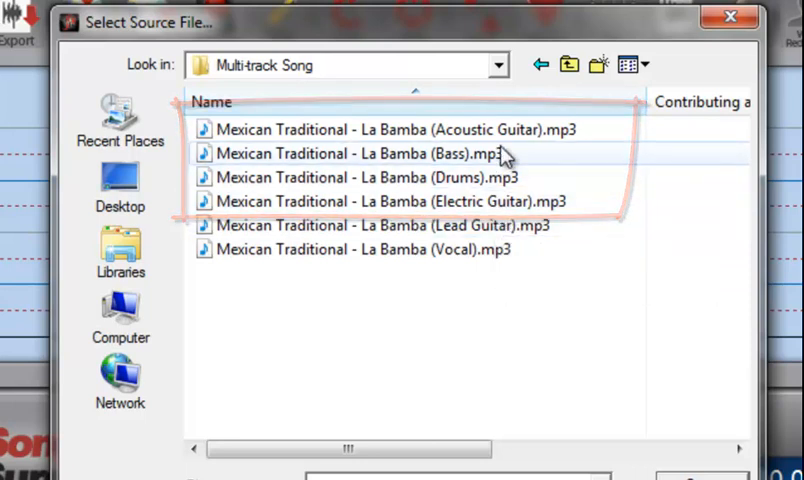
{"action": "left_click", "coordinate": [360, 176]}
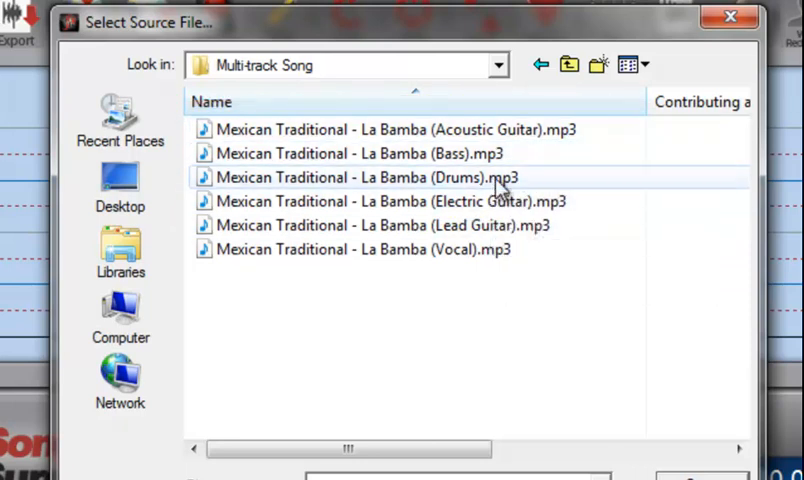
{"action": "mouse_move", "coordinate": [524, 144]}
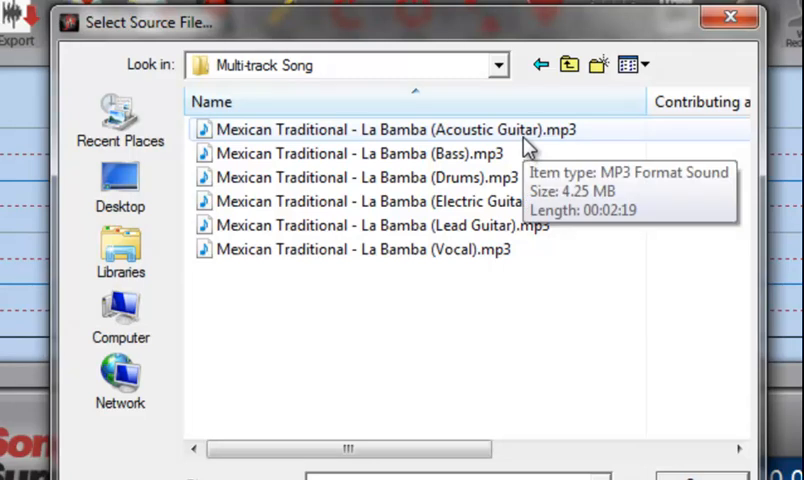
{"action": "mouse_move", "coordinate": [528, 412]}
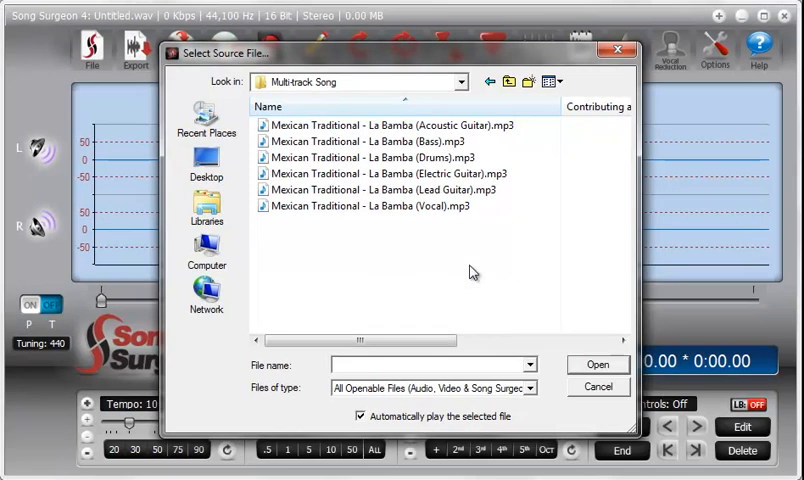
Step: Load 'Mexican Traditional - La Bamba (Acoustic Guitar).mp3' as the current song
{"action": "left_click", "coordinate": [384, 124]}
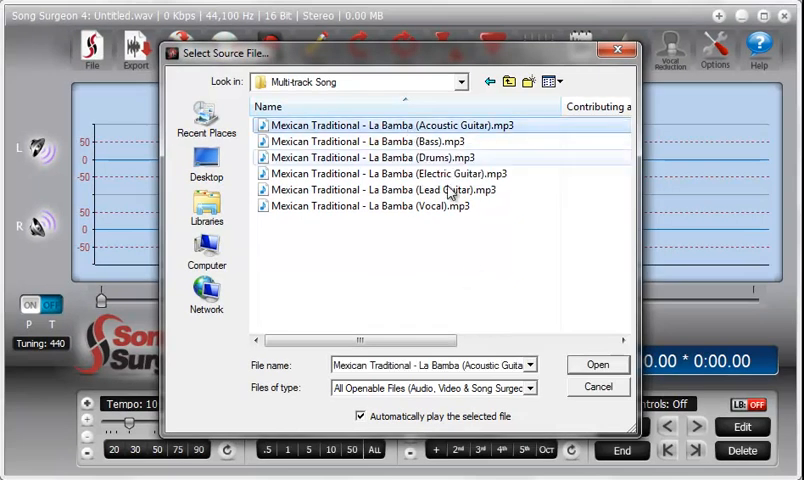
{"action": "left_click", "coordinate": [596, 364]}
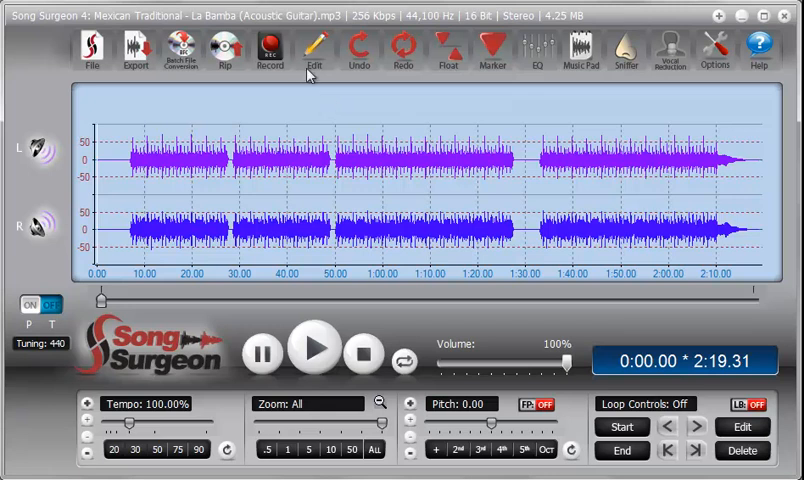
Step: Mix the stereo acoustic guitar track down to a single mono file
{"action": "left_click", "coordinate": [314, 50]}
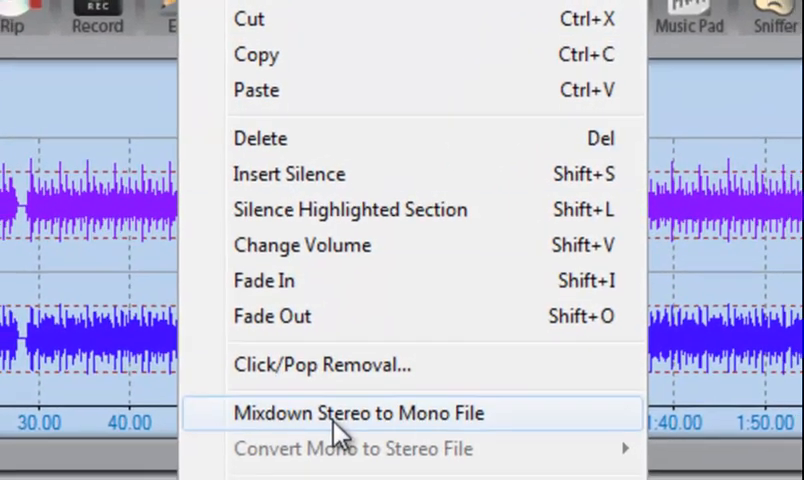
{"action": "left_click", "coordinate": [356, 412]}
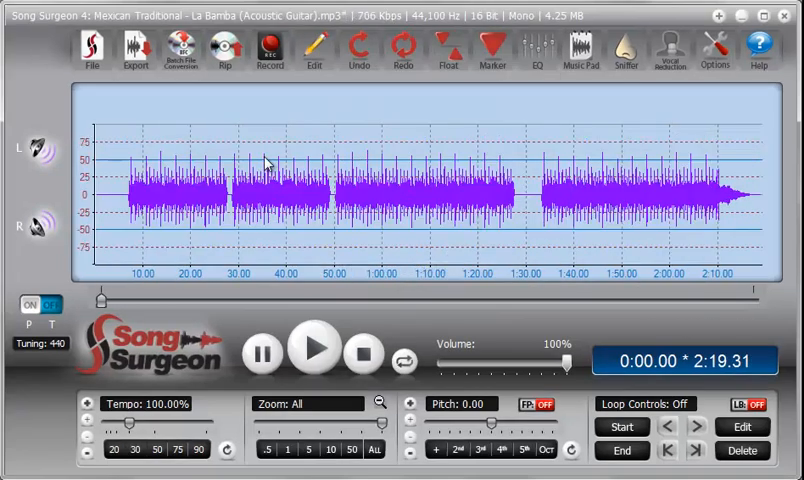
{"action": "mouse_move", "coordinate": [286, 132]}
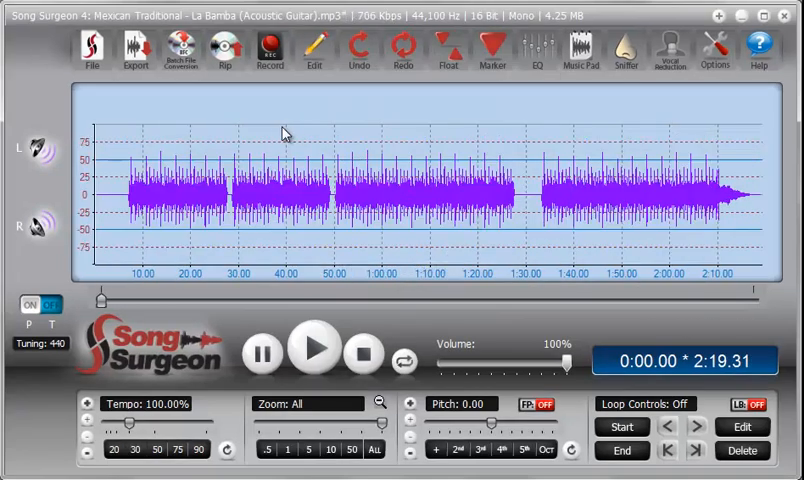
{"action": "mouse_move", "coordinate": [520, 100]}
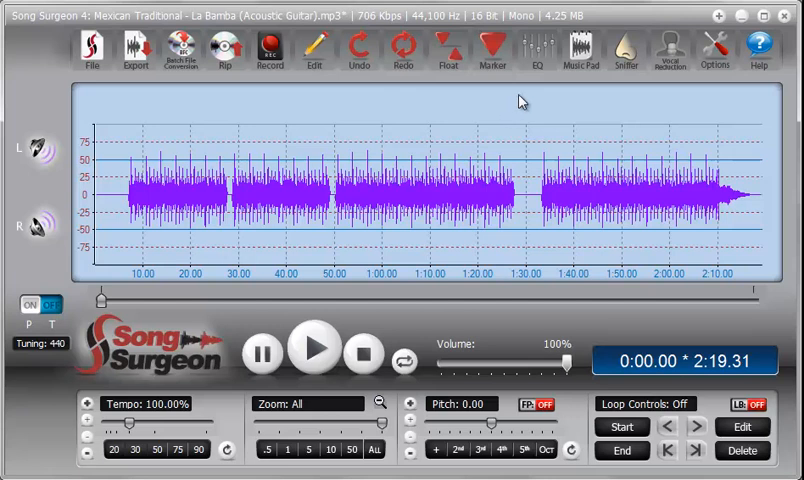
{"action": "mouse_move", "coordinate": [314, 56]}
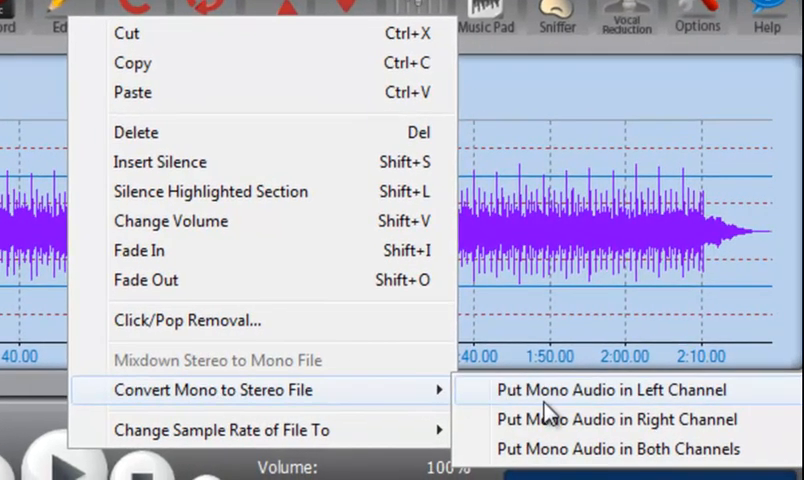
{"action": "mouse_move", "coordinate": [600, 400]}
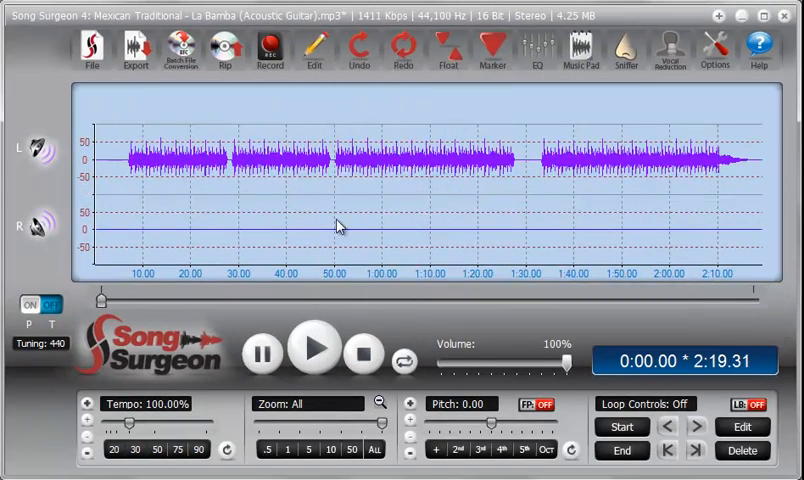
{"action": "mouse_move", "coordinate": [700, 24]}
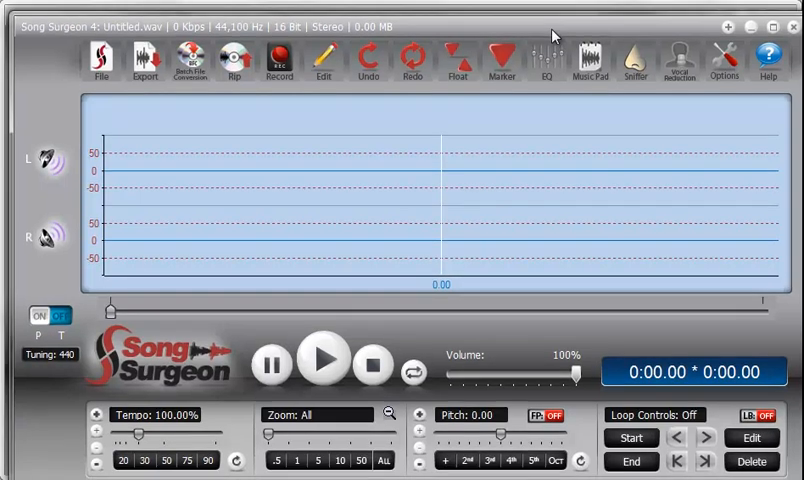
Step: Load the La Bamba Bass mp3 from the Multi-track Song folder
{"action": "left_click", "coordinate": [100, 64]}
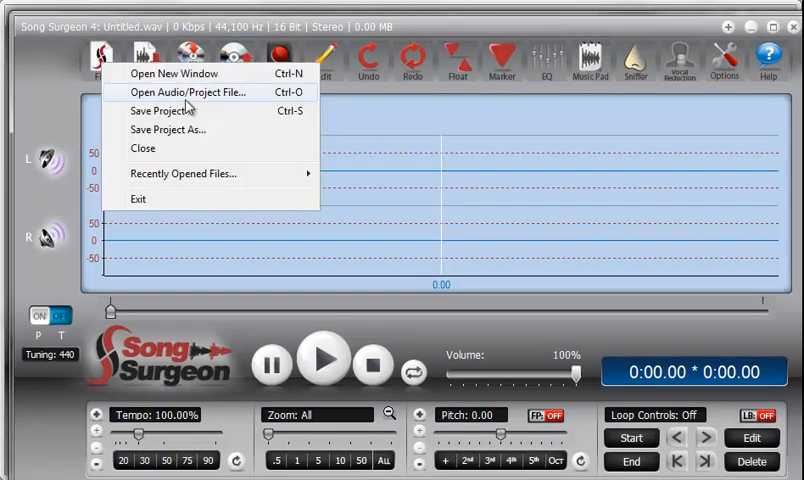
{"action": "left_click", "coordinate": [188, 92]}
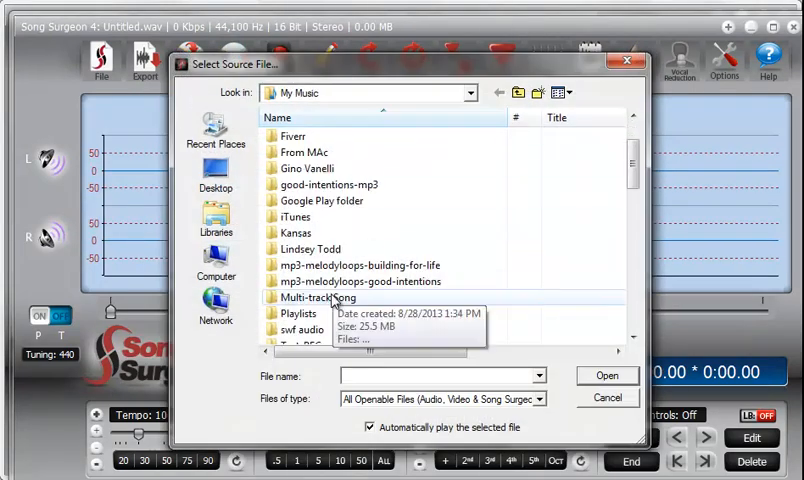
{"action": "double_click", "coordinate": [314, 296]}
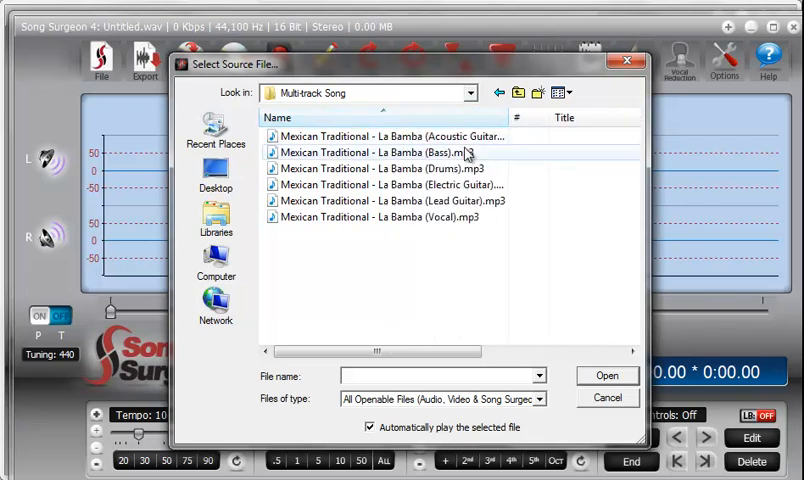
{"action": "left_click", "coordinate": [606, 376]}
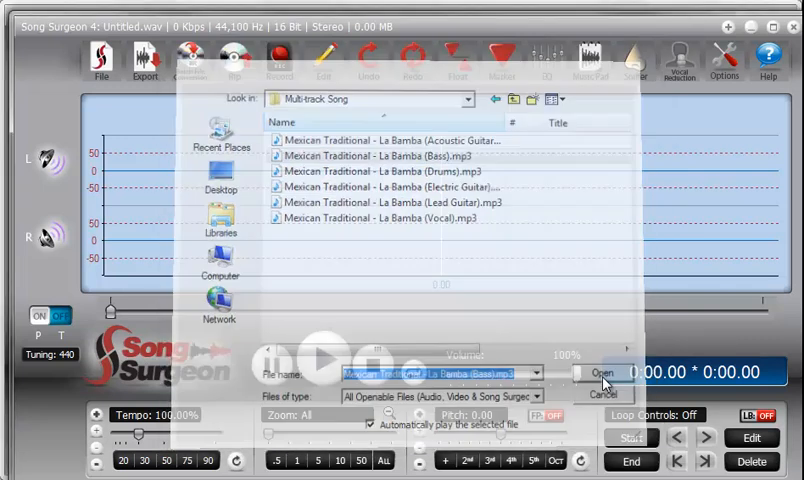
{"action": "left_click", "coordinate": [604, 372]}
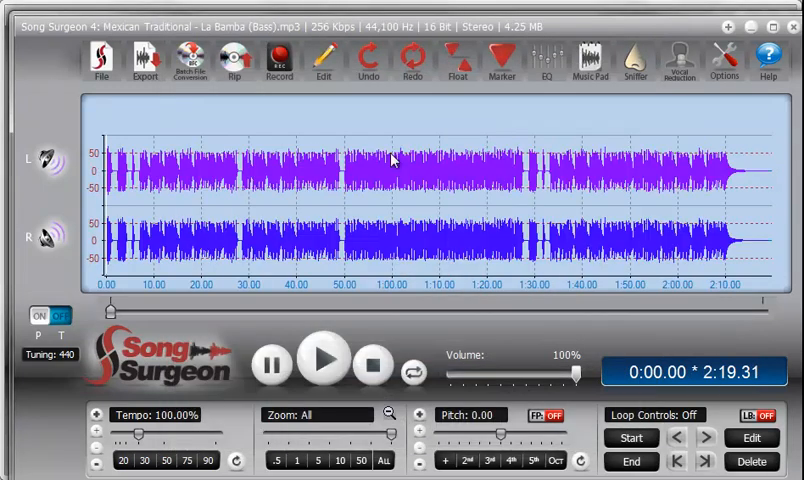
Step: Mix the stereo bass track down to mono
{"action": "left_click", "coordinate": [322, 62]}
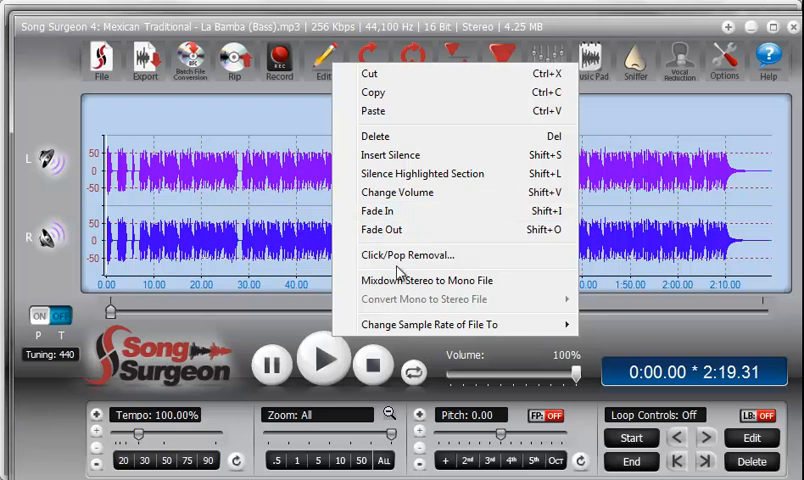
{"action": "left_click", "coordinate": [428, 280]}
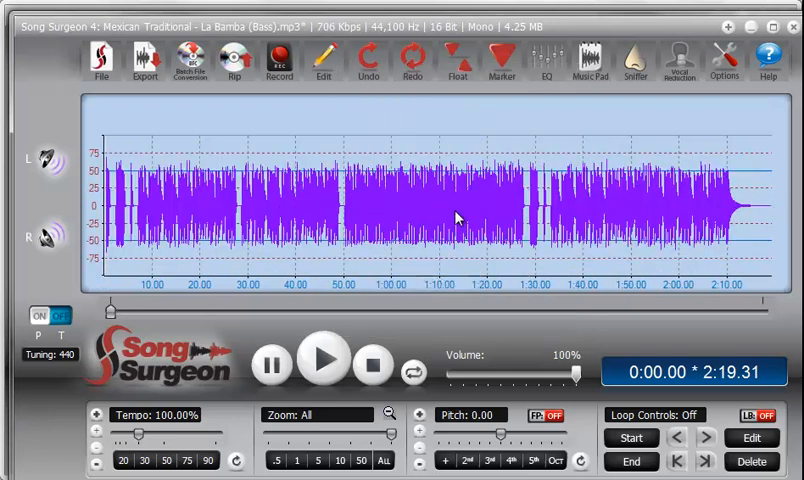
{"action": "mouse_move", "coordinate": [744, 210]}
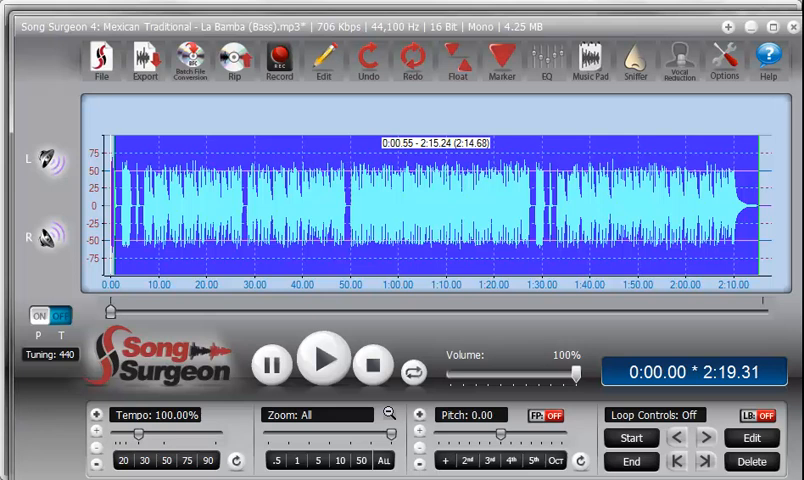
{"action": "mouse_move", "coordinate": [744, 48]}
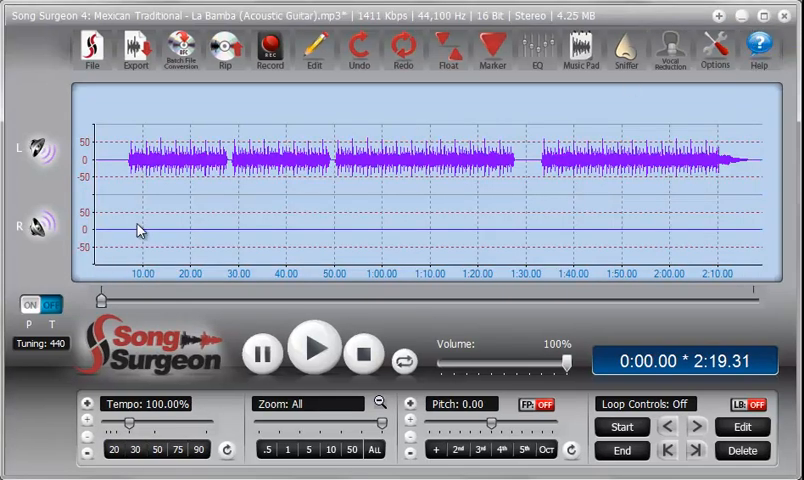
{"action": "mouse_move", "coordinate": [114, 232]}
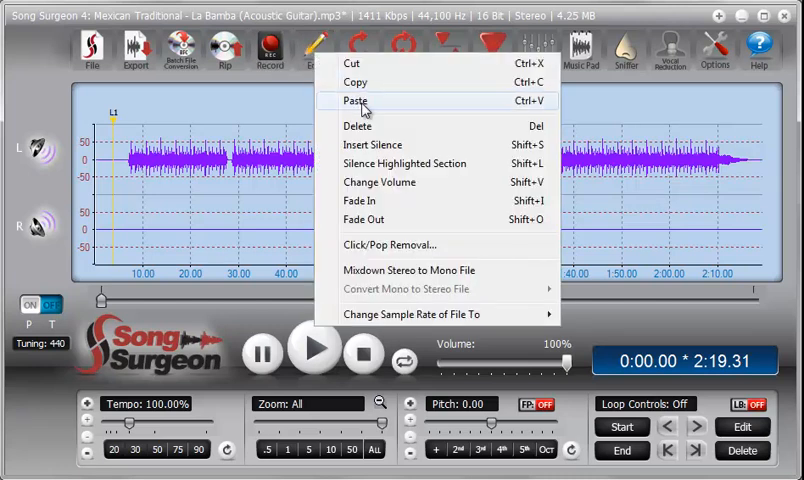
Step: Paste the copied bass into the guitar file's right channel at the beginning, channel sync off
{"action": "left_click", "coordinate": [356, 100]}
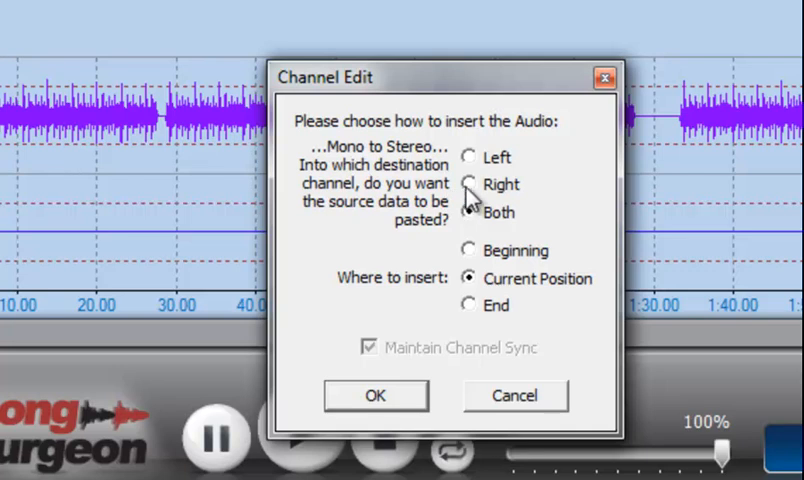
{"action": "left_click", "coordinate": [468, 212]}
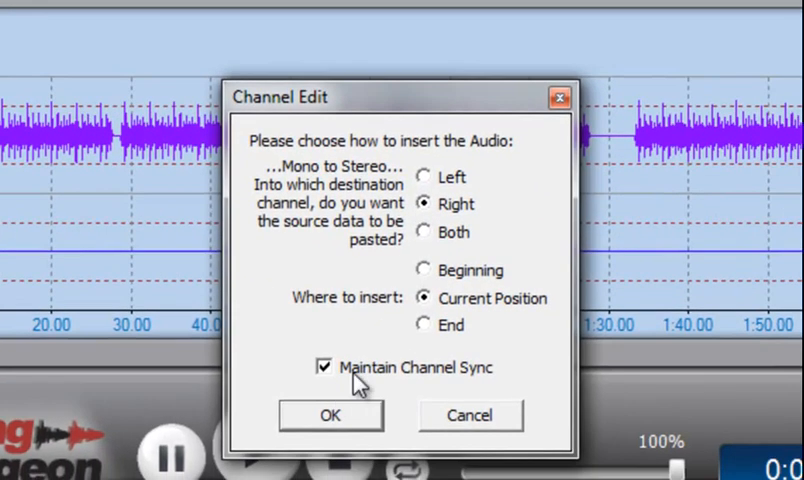
{"action": "mouse_move", "coordinate": [10, 250]}
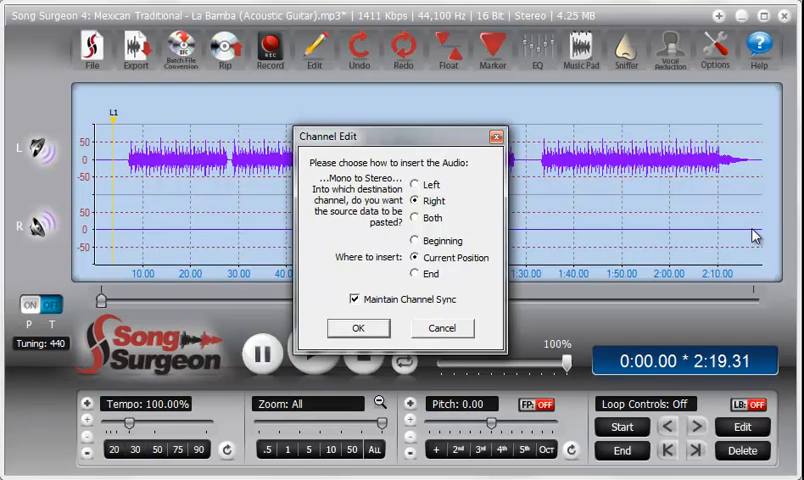
{"action": "mouse_move", "coordinate": [754, 232]}
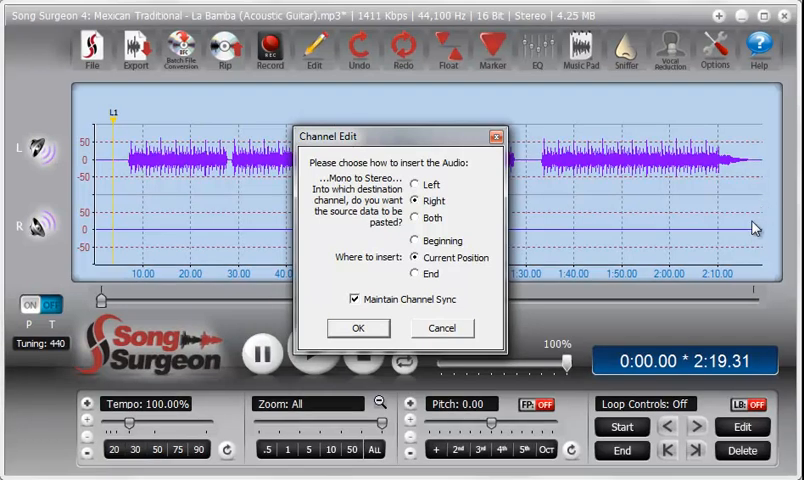
{"action": "mouse_move", "coordinate": [118, 236]}
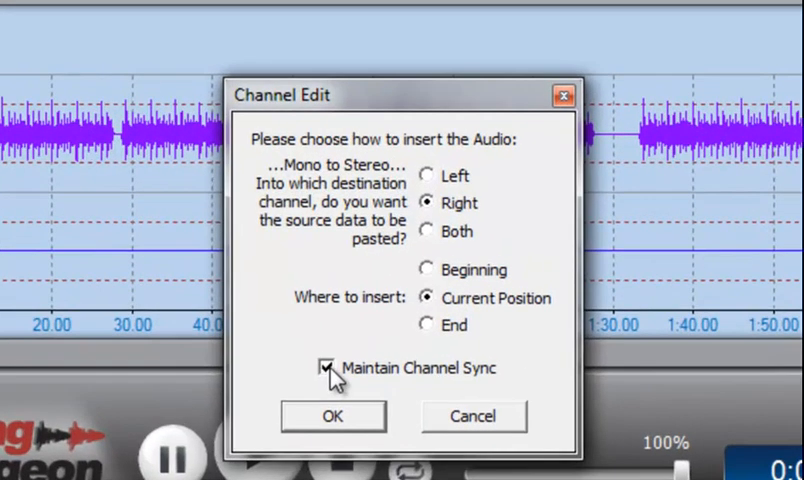
{"action": "left_click", "coordinate": [326, 368]}
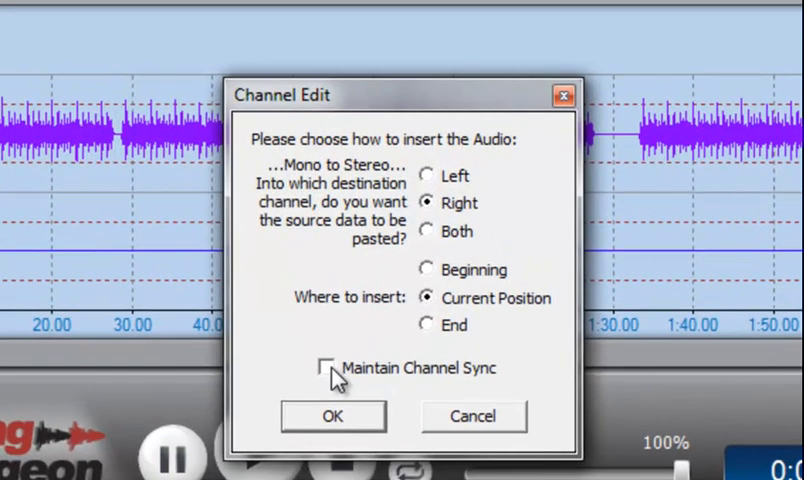
{"action": "mouse_move", "coordinate": [436, 280]}
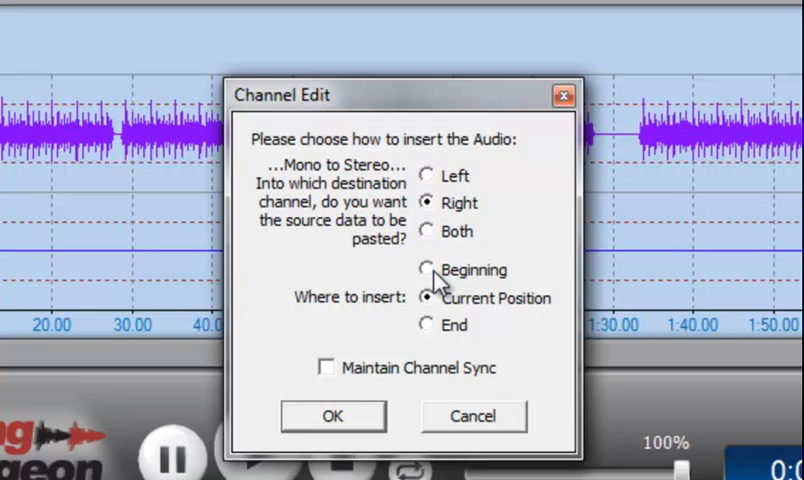
{"action": "left_click", "coordinate": [428, 270]}
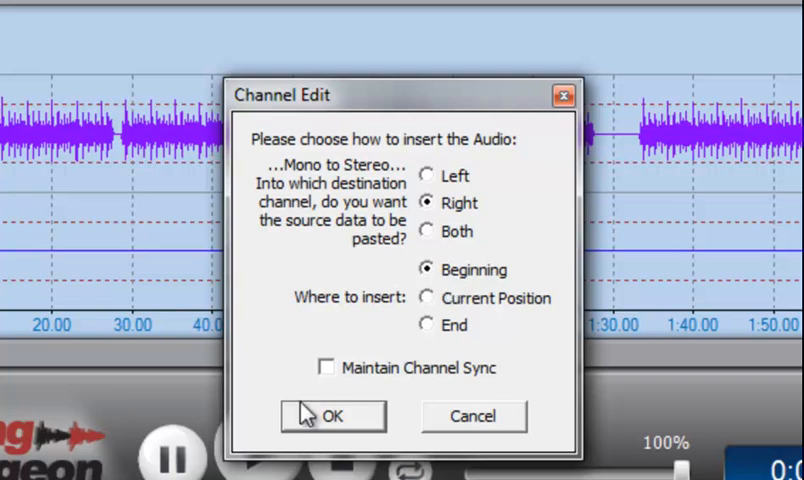
{"action": "left_click", "coordinate": [332, 416]}
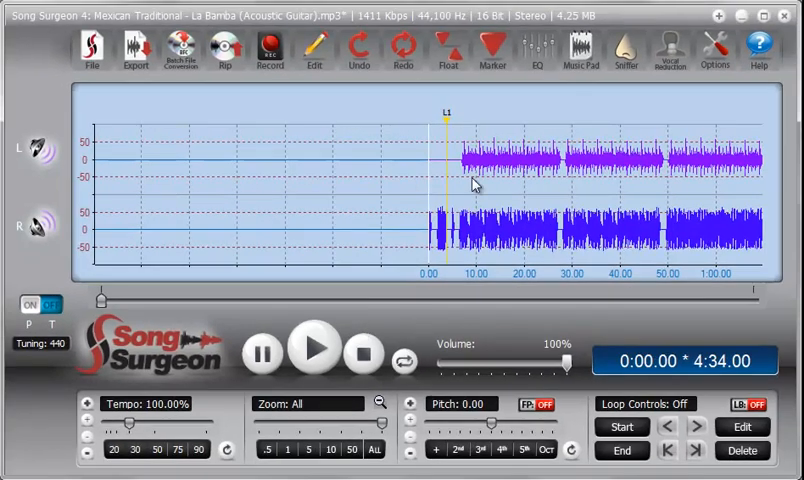
{"action": "mouse_move", "coordinate": [492, 176]}
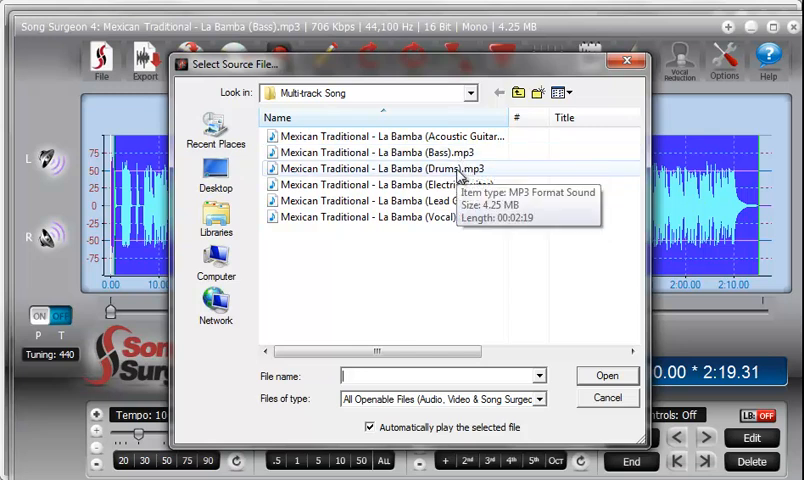
Step: Load the La Bamba (Drums).mp3 stem as the current song
{"action": "left_click", "coordinate": [380, 168]}
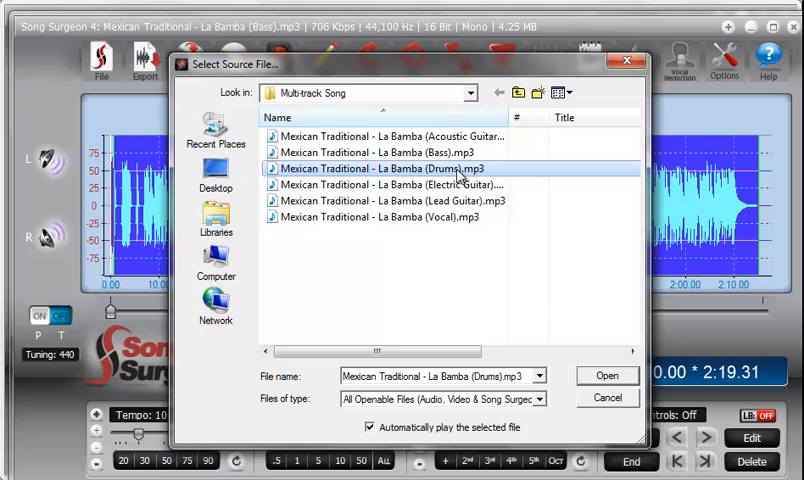
{"action": "left_click", "coordinate": [606, 376]}
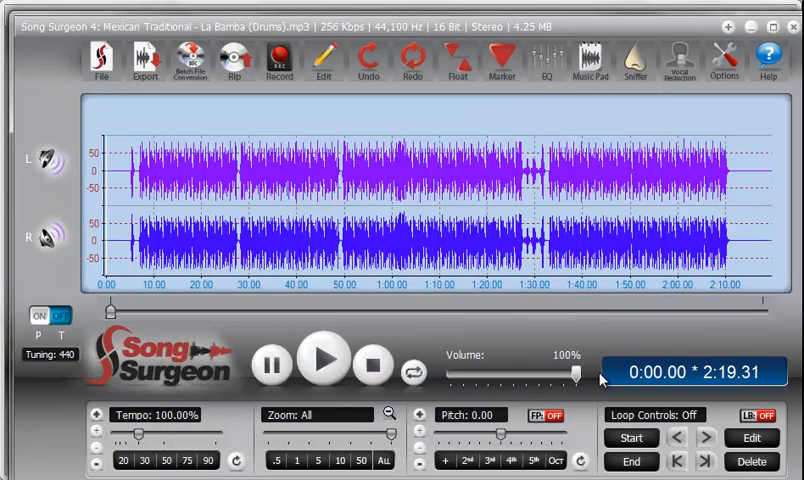
{"action": "mouse_move", "coordinate": [556, 298]}
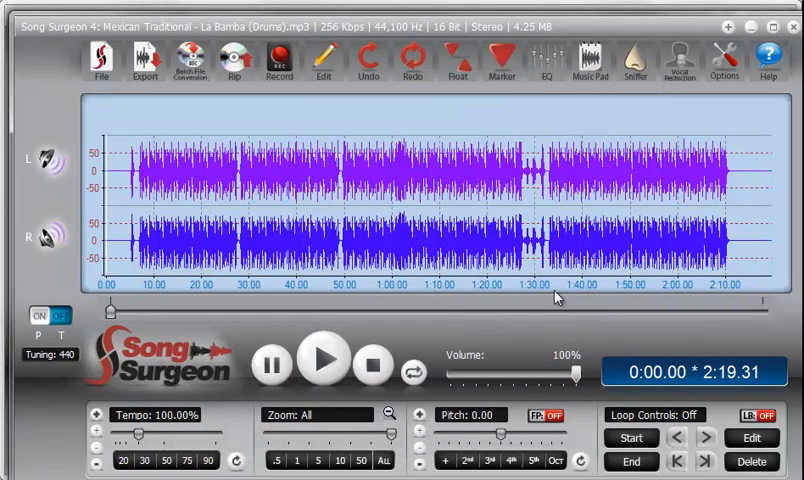
Step: Mix the drums down to mono and select the whole drums waveform
{"action": "left_click", "coordinate": [322, 64]}
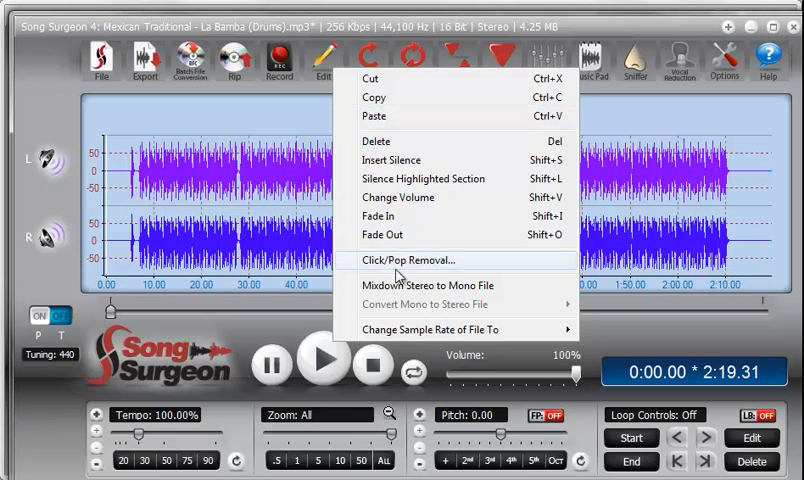
{"action": "left_click", "coordinate": [424, 284]}
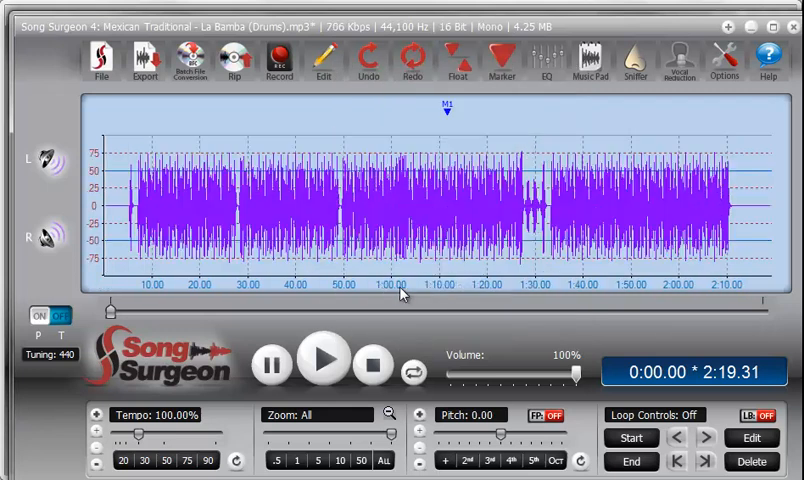
{"action": "left_click_drag", "start_coordinate": [234, 200], "coordinate": [700, 200]}
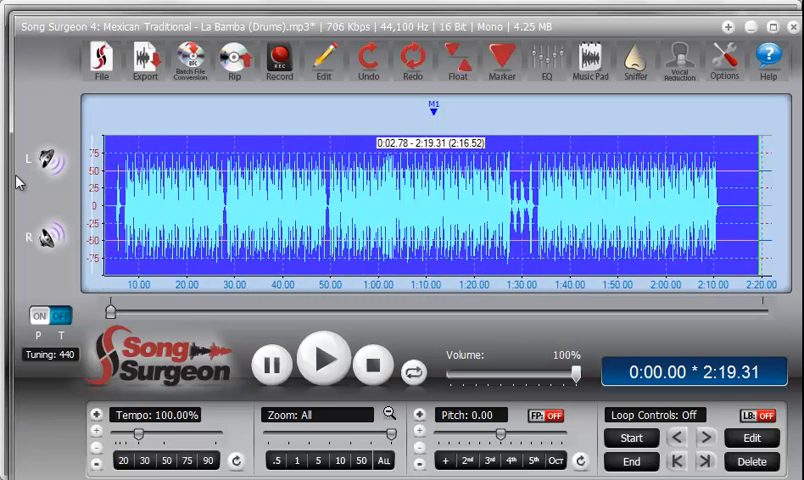
{"action": "mouse_move", "coordinate": [748, 28]}
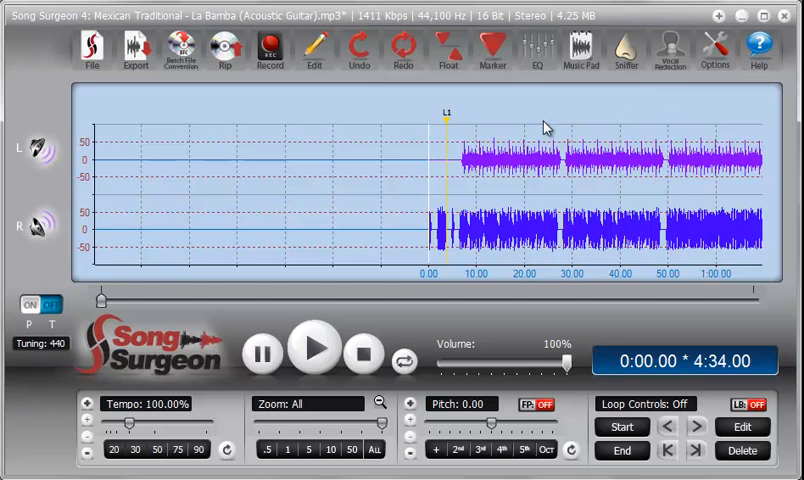
{"action": "mouse_move", "coordinate": [510, 204]}
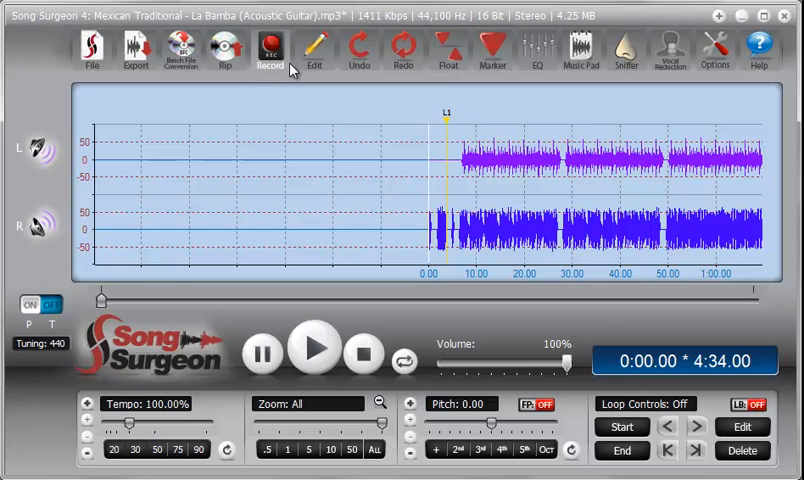
Step: Mix the two-channel acoustic guitar file down to a single mono track
{"action": "left_click", "coordinate": [314, 50]}
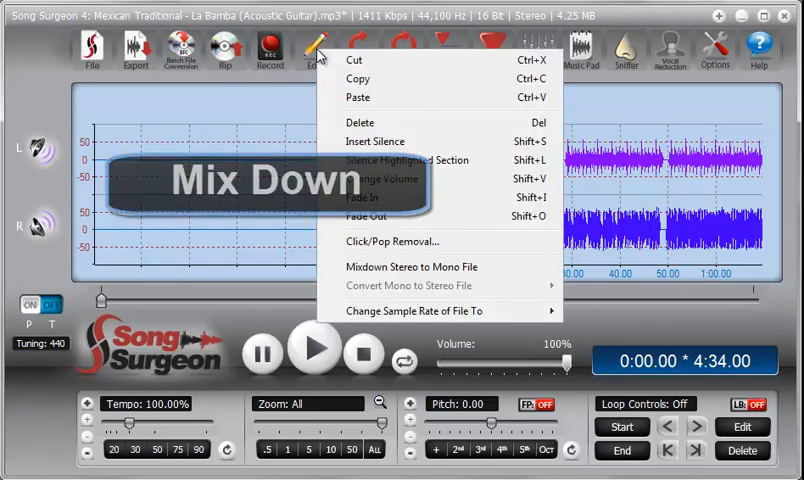
{"action": "mouse_move", "coordinate": [410, 268]}
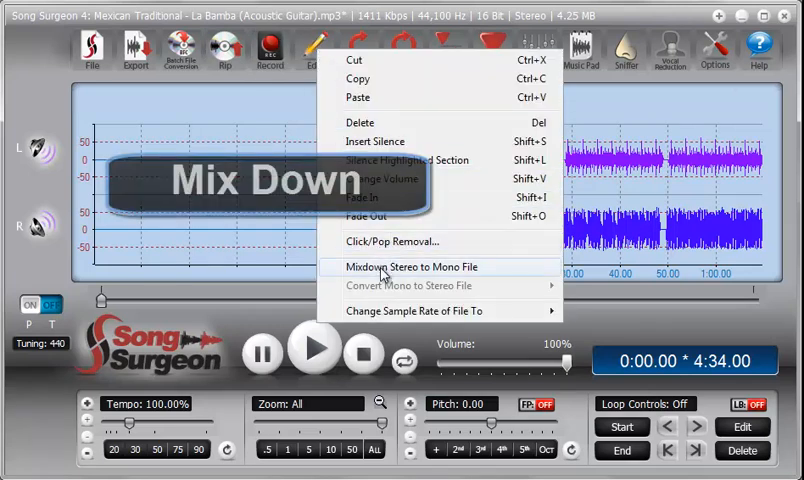
{"action": "left_click", "coordinate": [412, 266]}
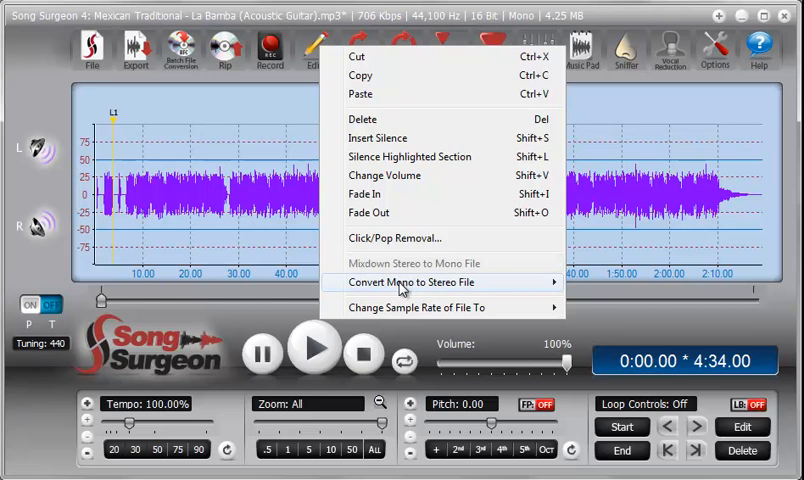
{"action": "mouse_move", "coordinate": [406, 282]}
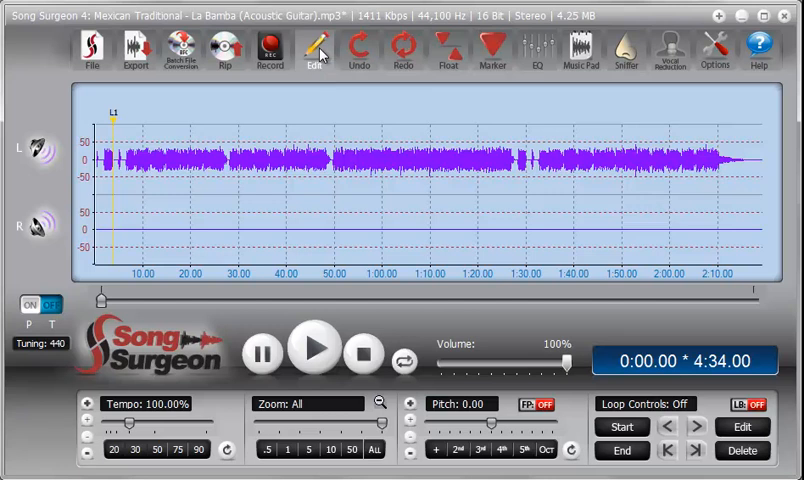
{"action": "left_click", "coordinate": [314, 50]}
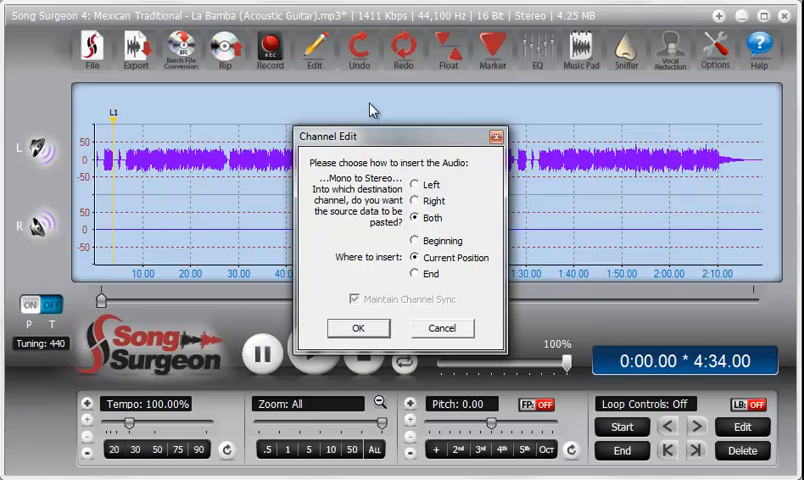
{"action": "mouse_move", "coordinate": [100, 224]}
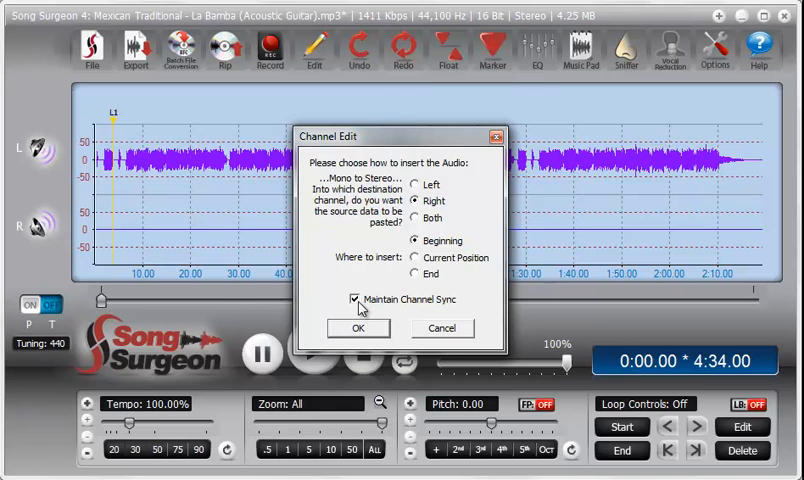
Step: Paste the drums into the right channel from the beginning with channel sync off
{"action": "left_click", "coordinate": [354, 300]}
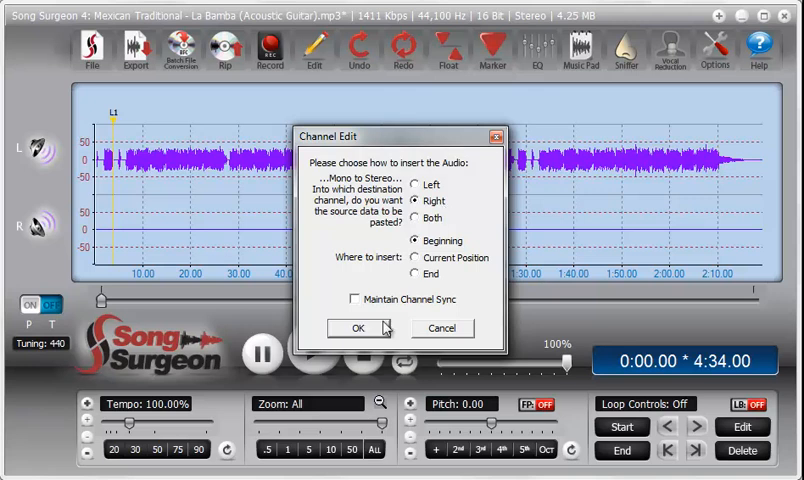
{"action": "left_click", "coordinate": [356, 328]}
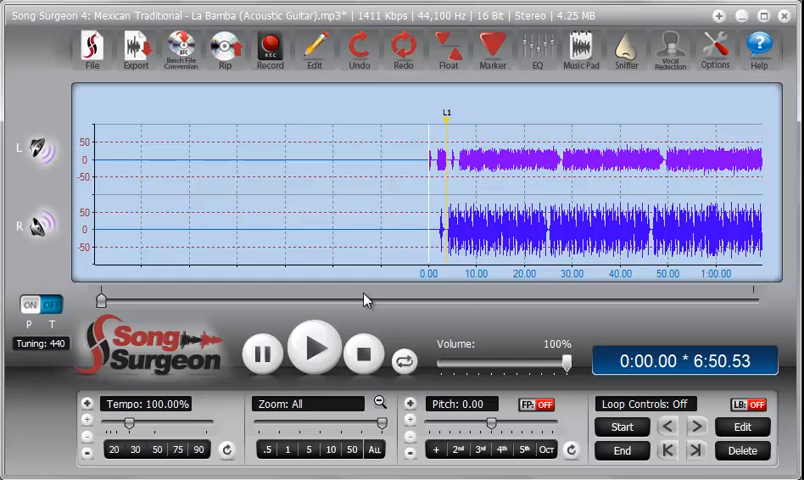
{"action": "mouse_move", "coordinate": [400, 164]}
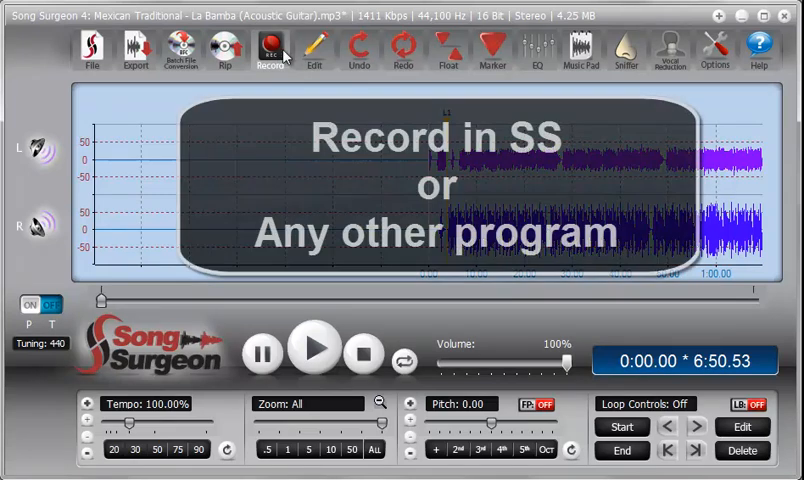
{"action": "mouse_move", "coordinate": [268, 50]}
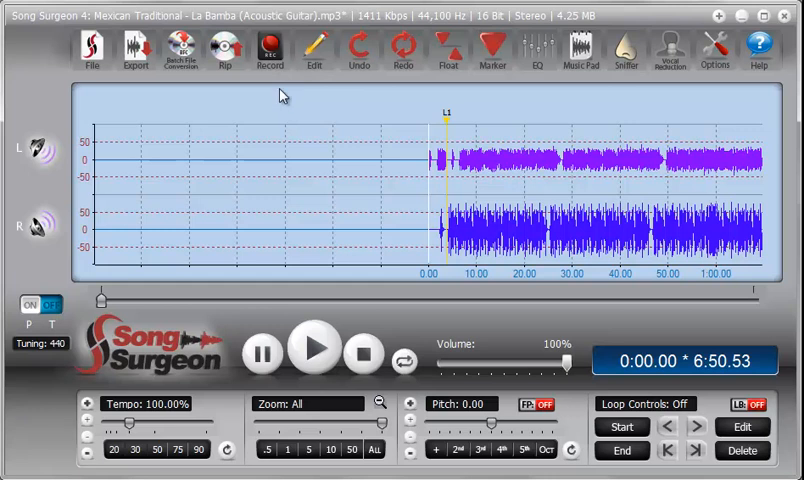
{"action": "mouse_move", "coordinate": [288, 128]}
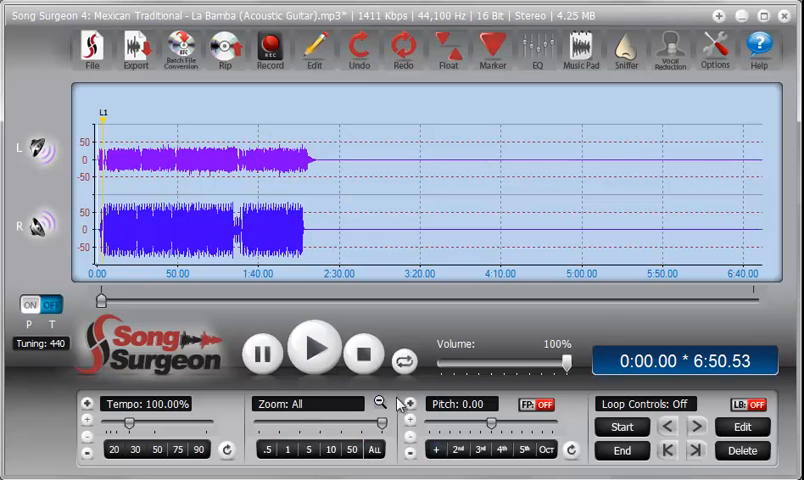
Step: Reset to the start and play the combined 6:50 stereo file
{"action": "left_click", "coordinate": [362, 356]}
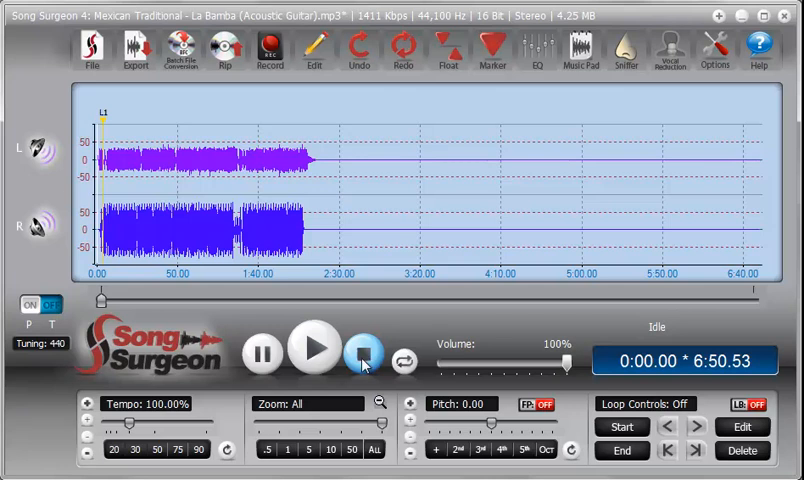
{"action": "left_click", "coordinate": [318, 348]}
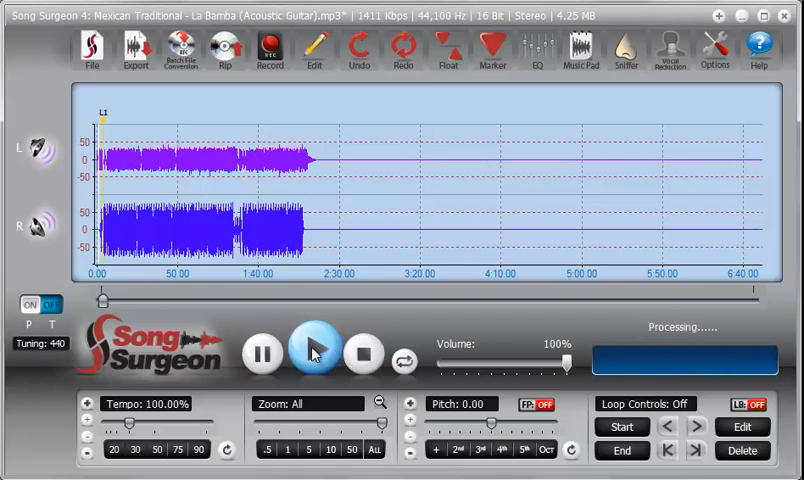